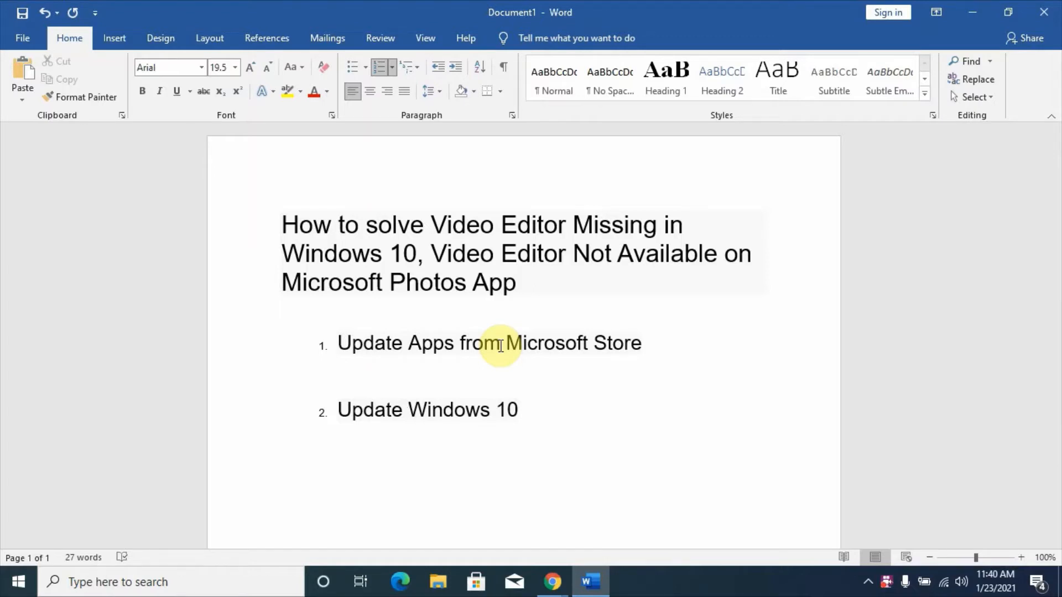
Step: After reviewing the two Video Editor fixes in Word, open the taskbar search box
{"action": "left_click", "coordinate": [408, 410]}
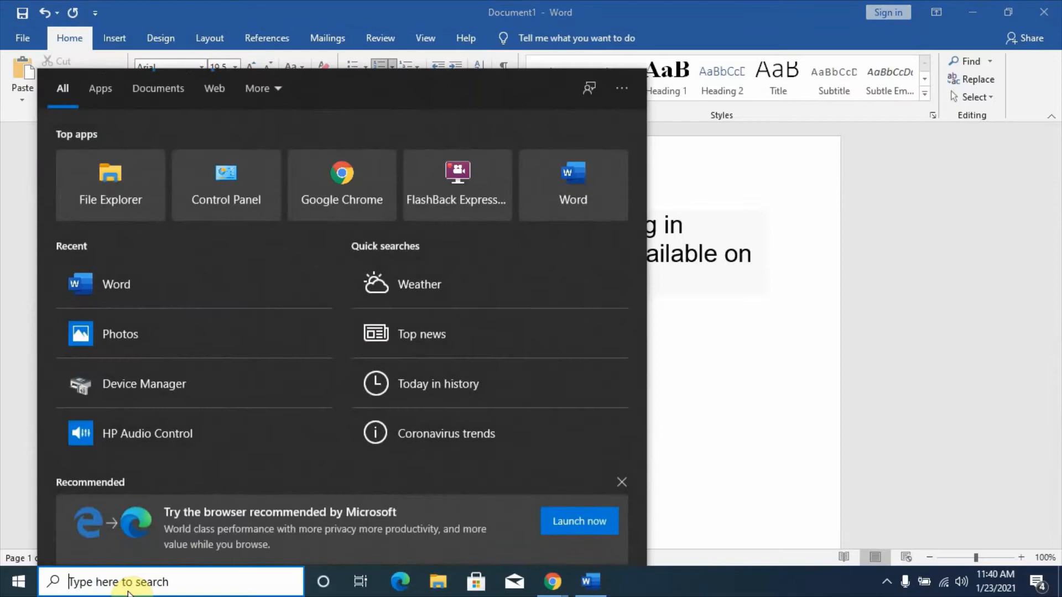
Step: Search 'photos' and launch the Photos app on its Collection page
{"action": "type", "text": "p"}
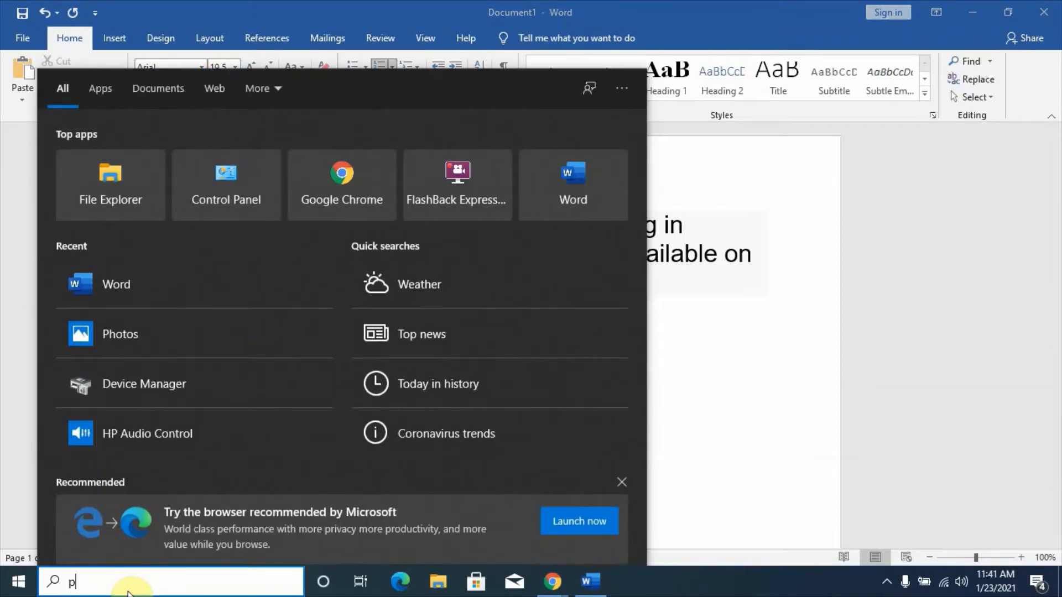
{"action": "type", "text": "hotos"}
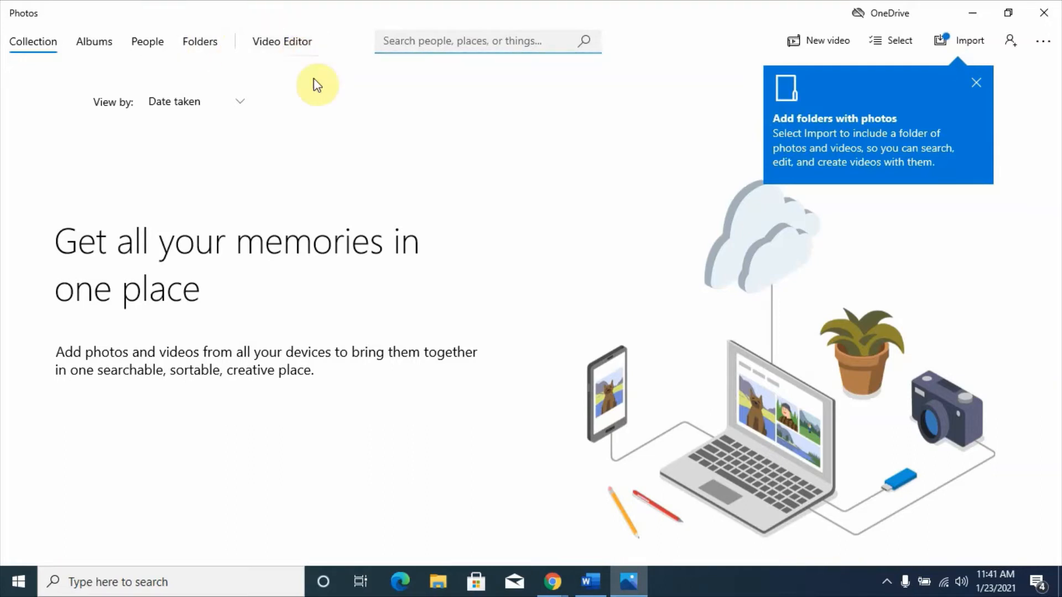
Step: Start an unnamed new video project in Video Editor, then search 'st' to launch Microsoft Store
{"action": "left_click", "coordinate": [281, 41]}
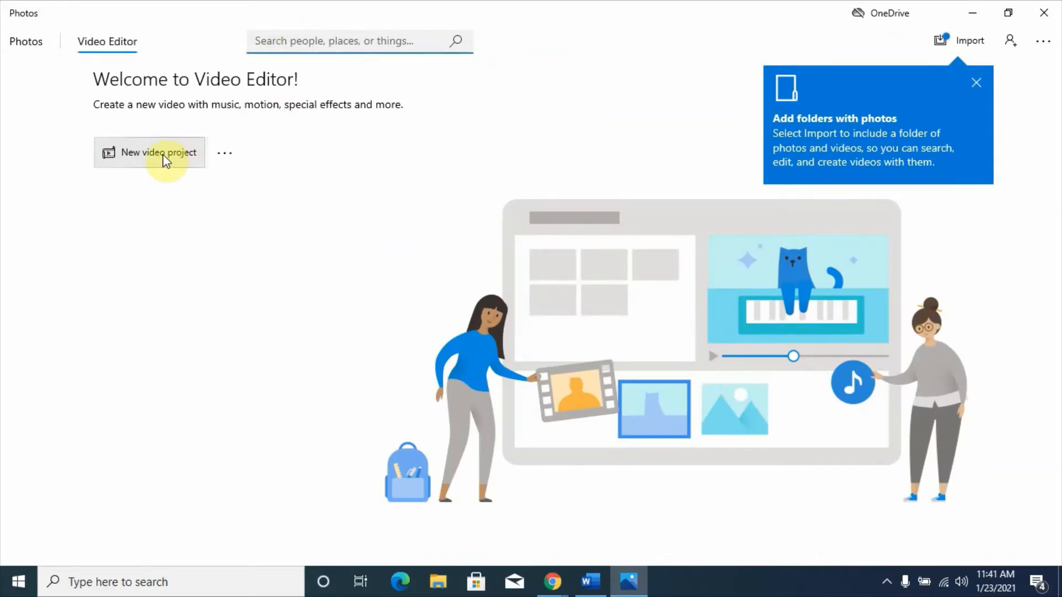
{"action": "left_click", "coordinate": [150, 152]}
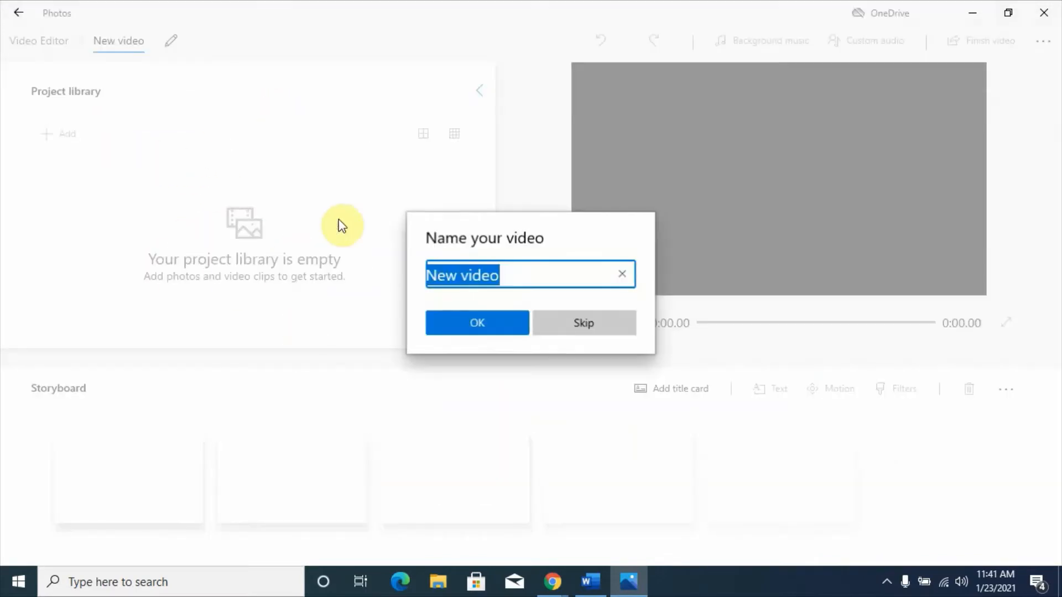
{"action": "left_click", "coordinate": [582, 322]}
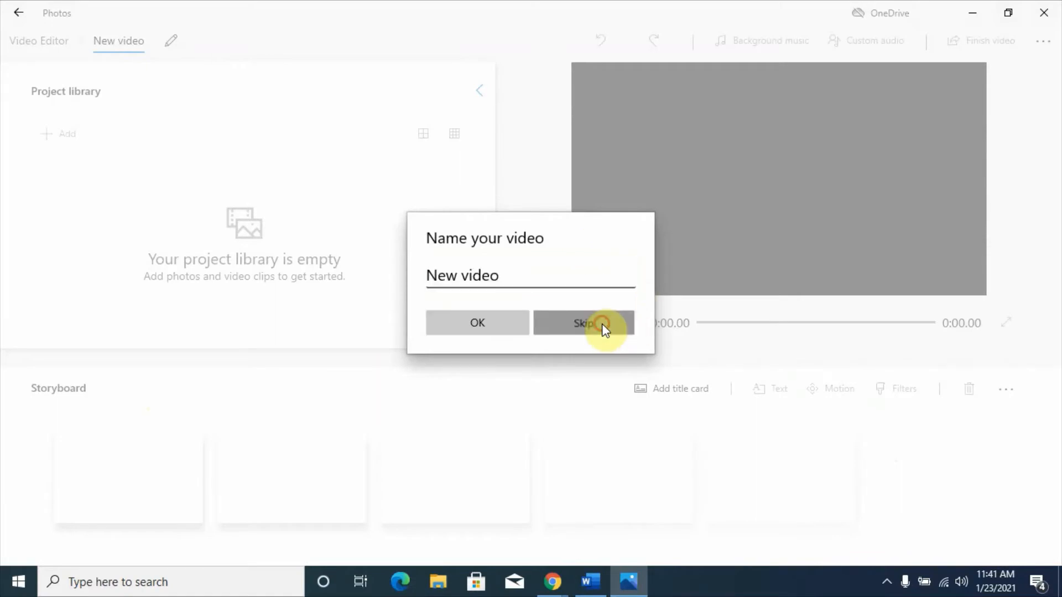
{"action": "left_click", "coordinate": [584, 322]}
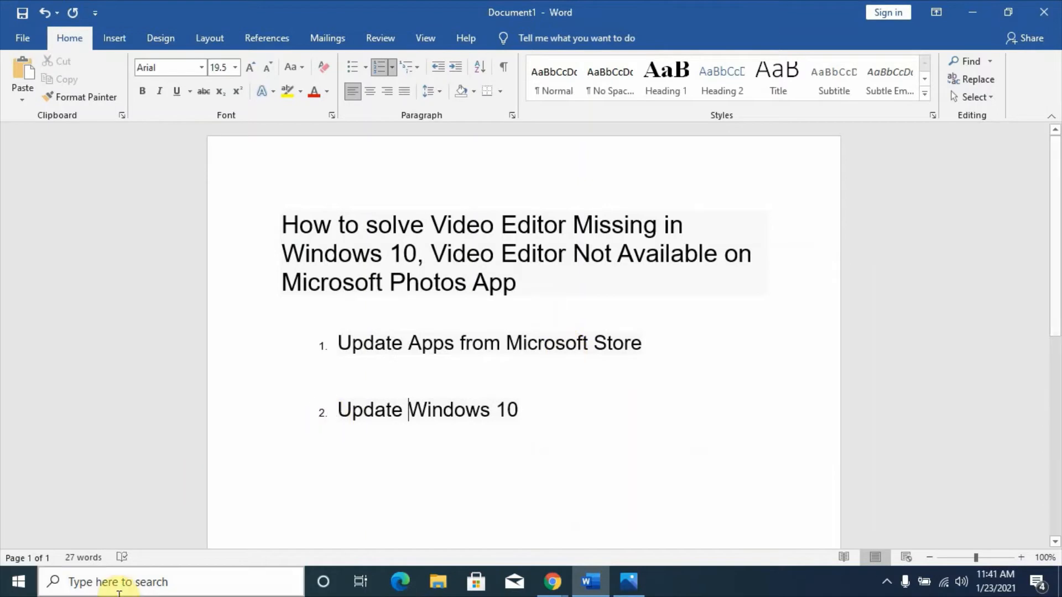
{"action": "type", "text": "sto"}
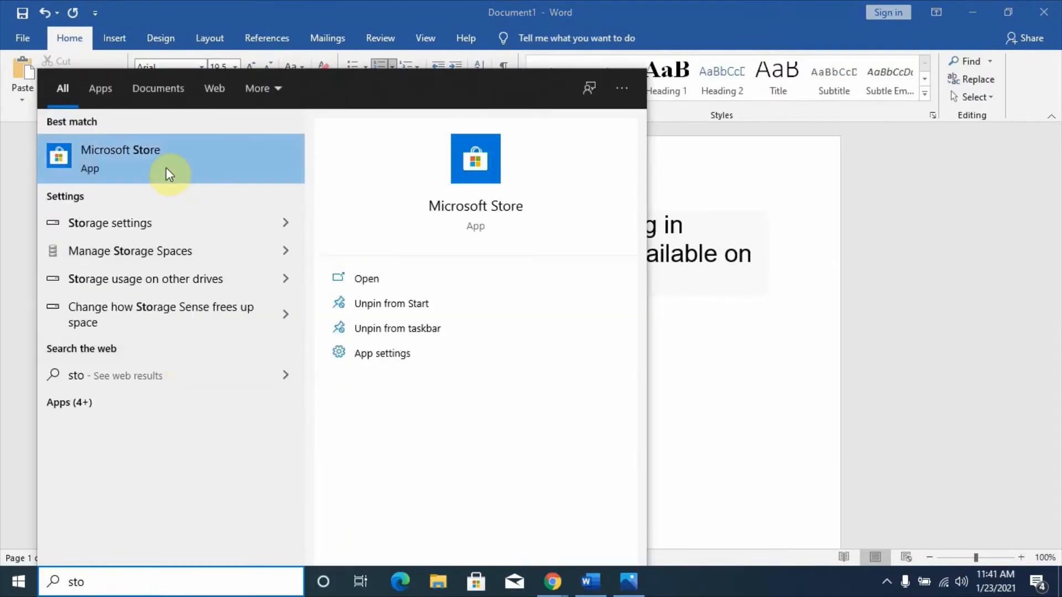
{"action": "left_click", "coordinate": [120, 158]}
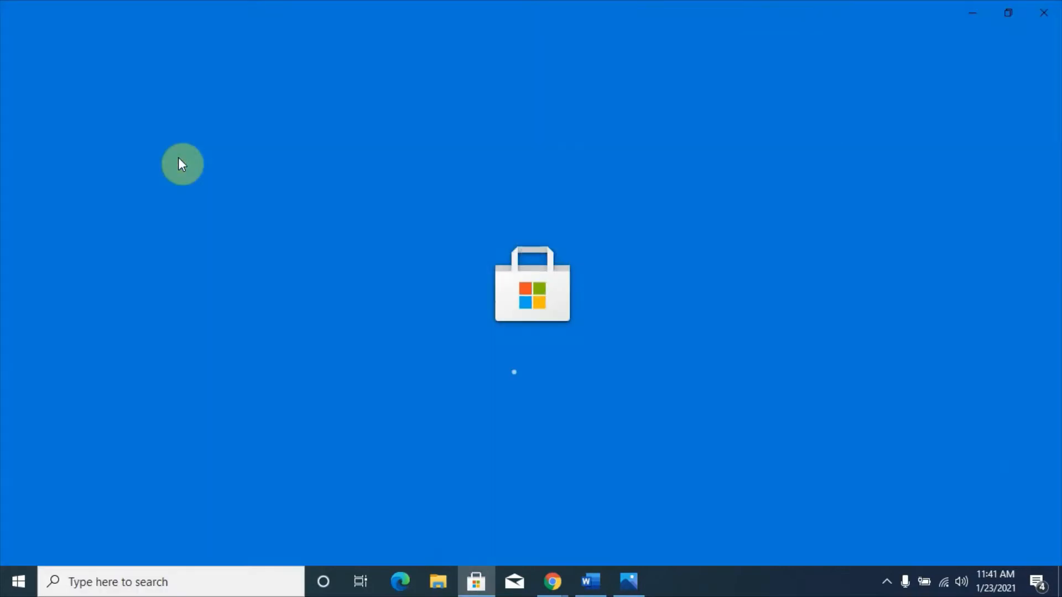
Step: Open Microsoft Store's Downloads and updates page showing 11 queued app updates
{"action": "left_click", "coordinate": [477, 581]}
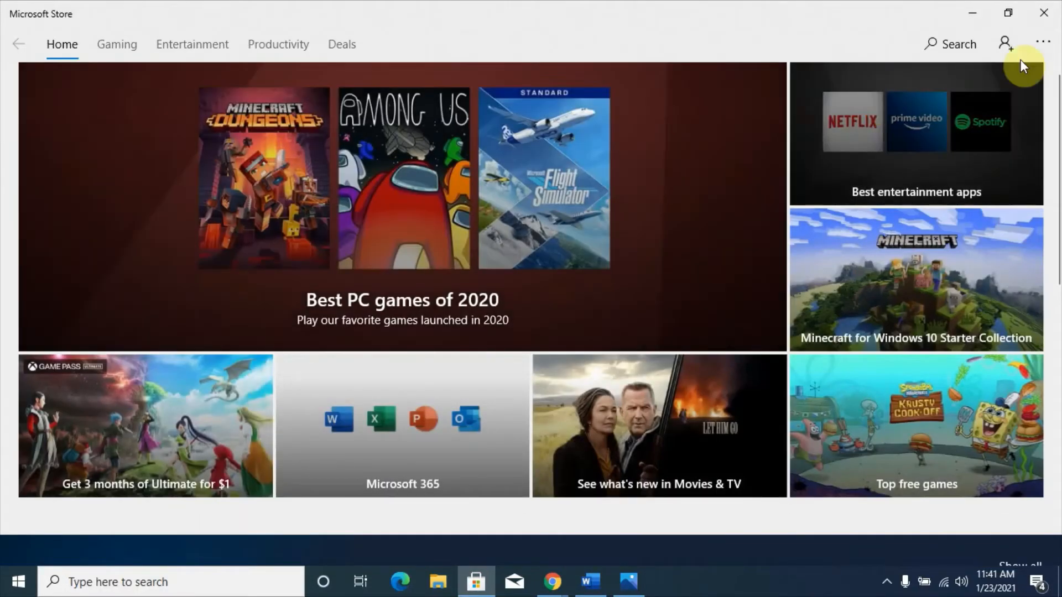
{"action": "mouse_move", "coordinate": [1042, 43]}
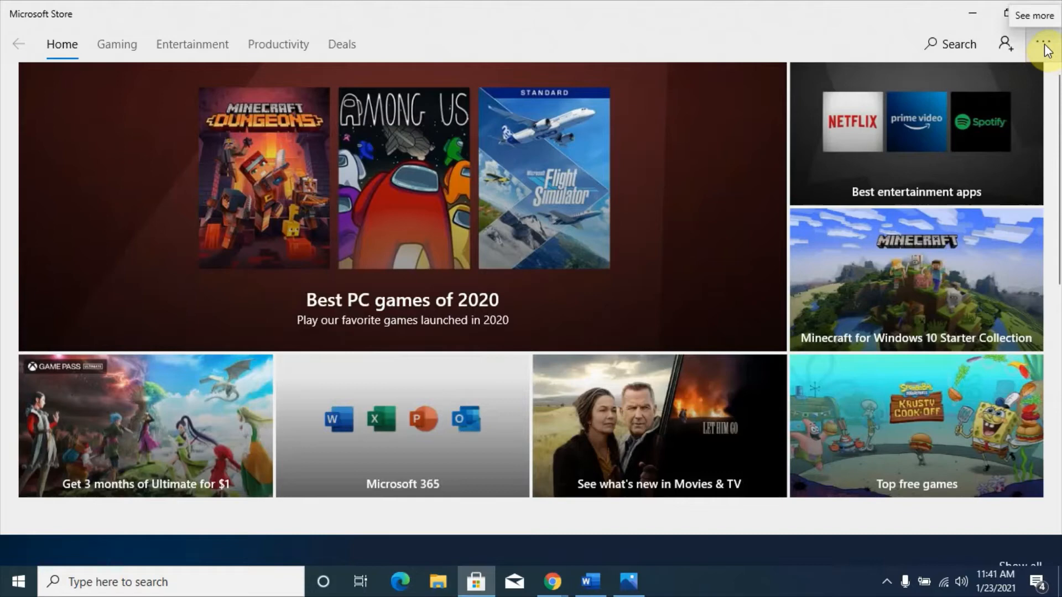
{"action": "left_click", "coordinate": [1044, 43]}
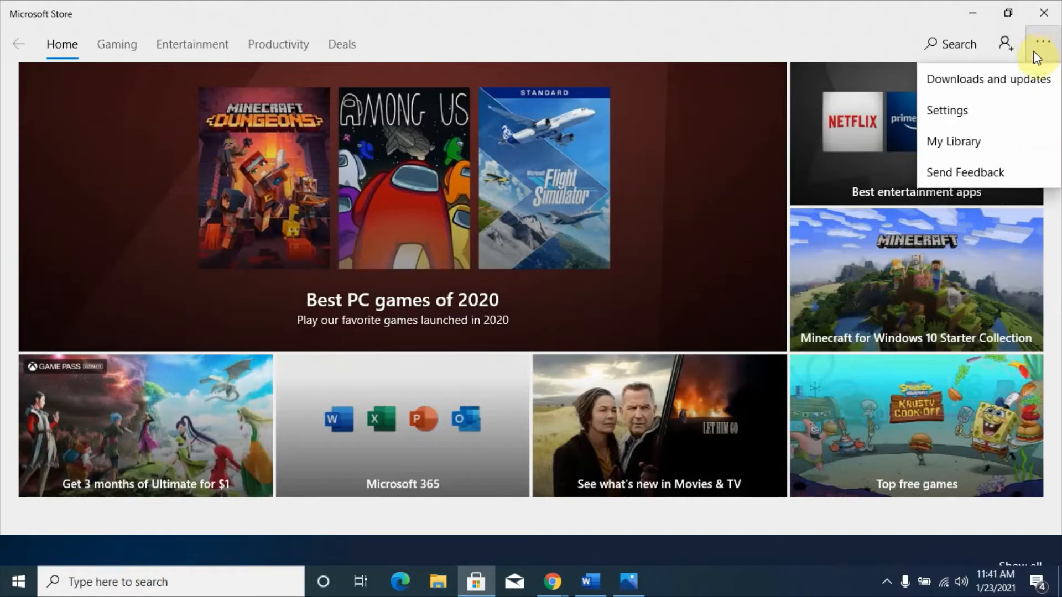
{"action": "mouse_move", "coordinate": [988, 79]}
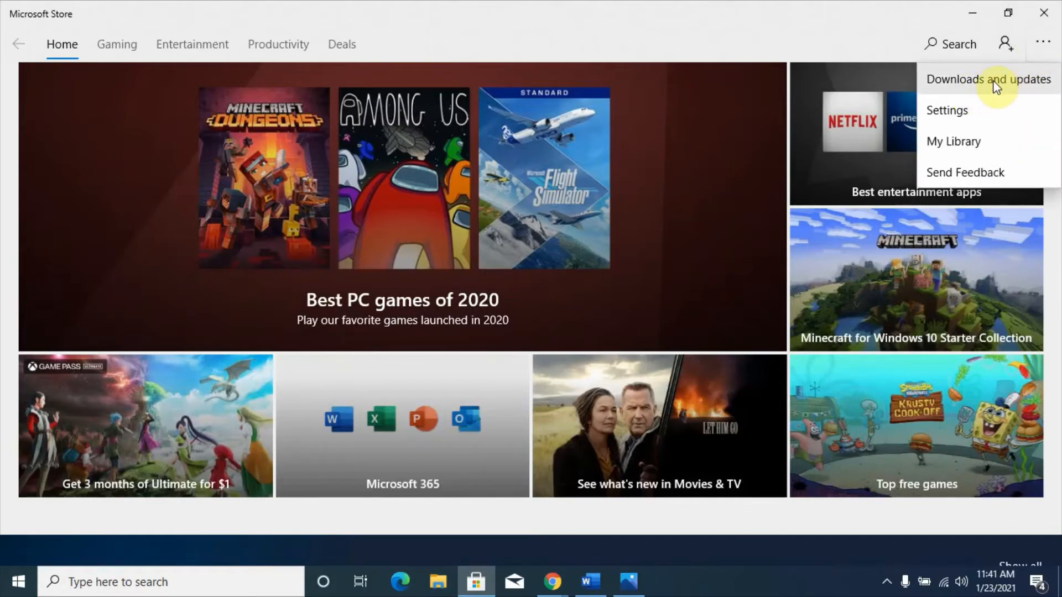
{"action": "left_click", "coordinate": [988, 79]}
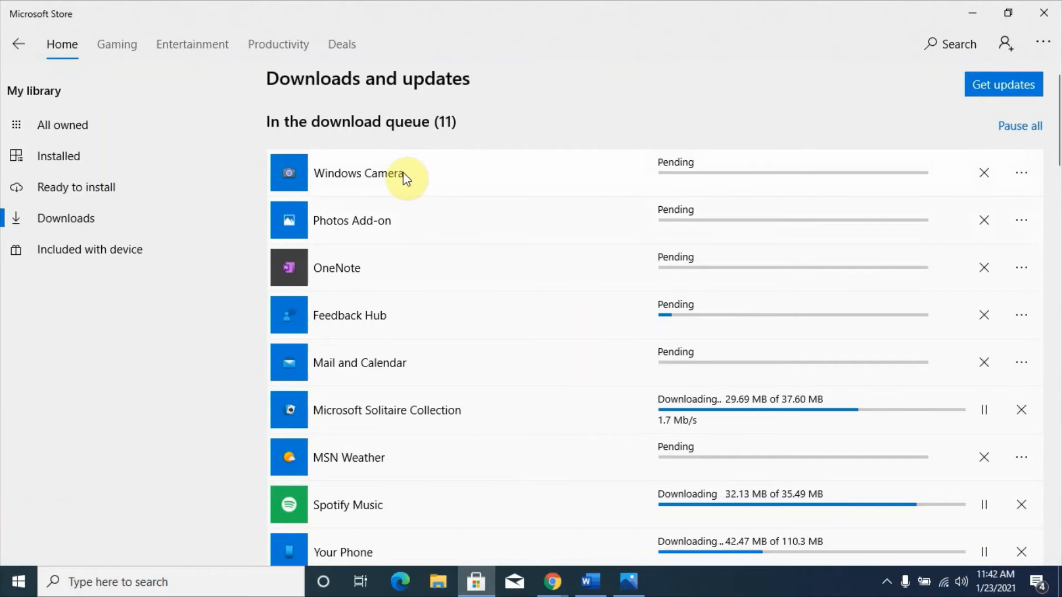
{"action": "mouse_move", "coordinate": [328, 287]}
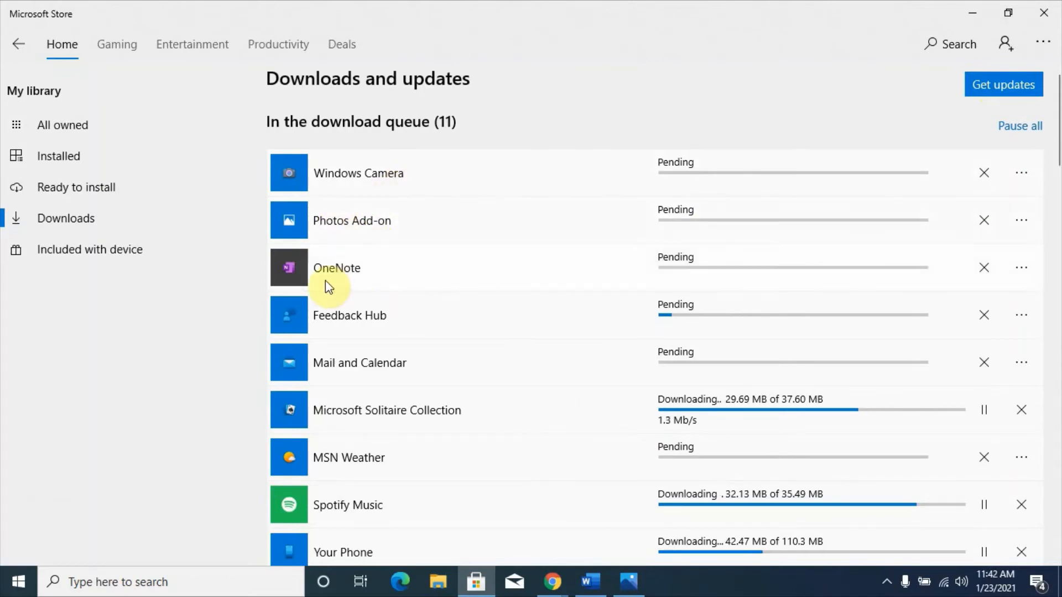
{"action": "mouse_move", "coordinate": [416, 416]}
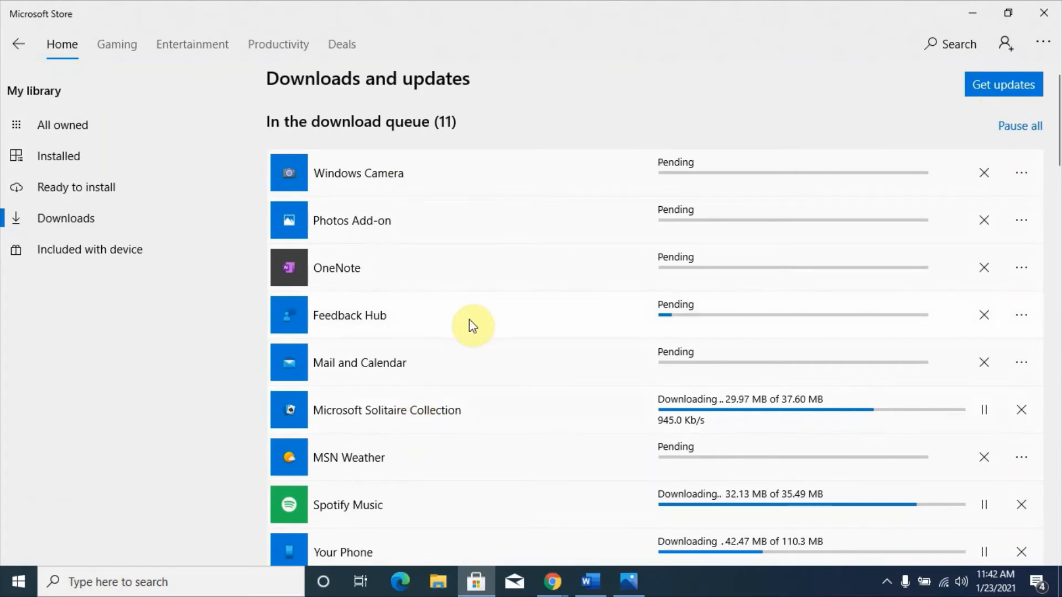
{"action": "left_click", "coordinate": [1003, 84]}
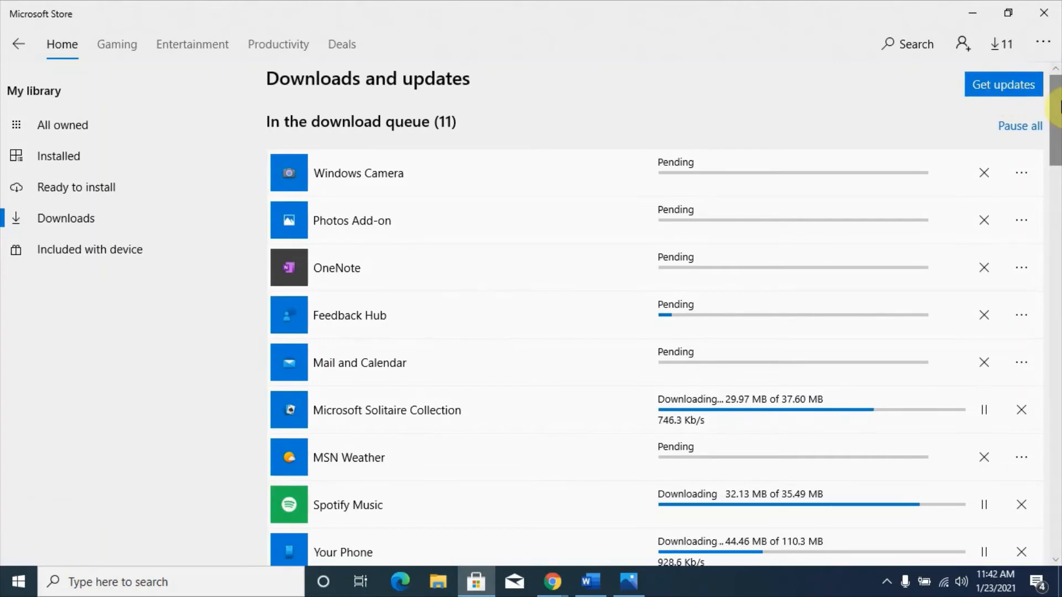
Step: Scroll to Recent activity, where Microsoft Photos shows as recently modified
{"action": "scroll", "scroll_direction": "down", "scroll_amount": 3}
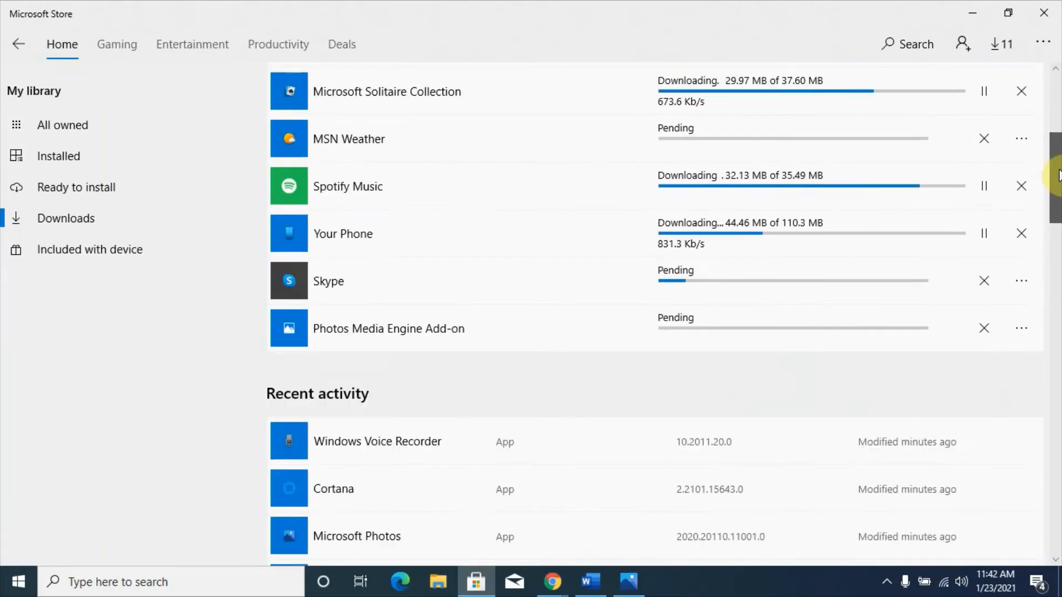
{"action": "scroll", "scroll_direction": "down", "scroll_amount": 3}
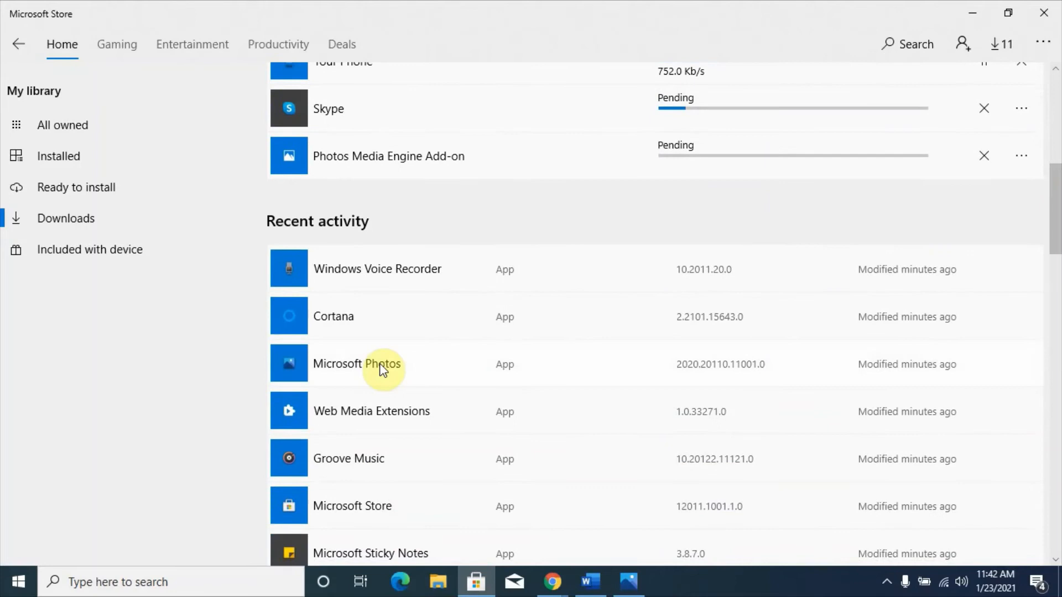
{"action": "mouse_move", "coordinate": [931, 389]}
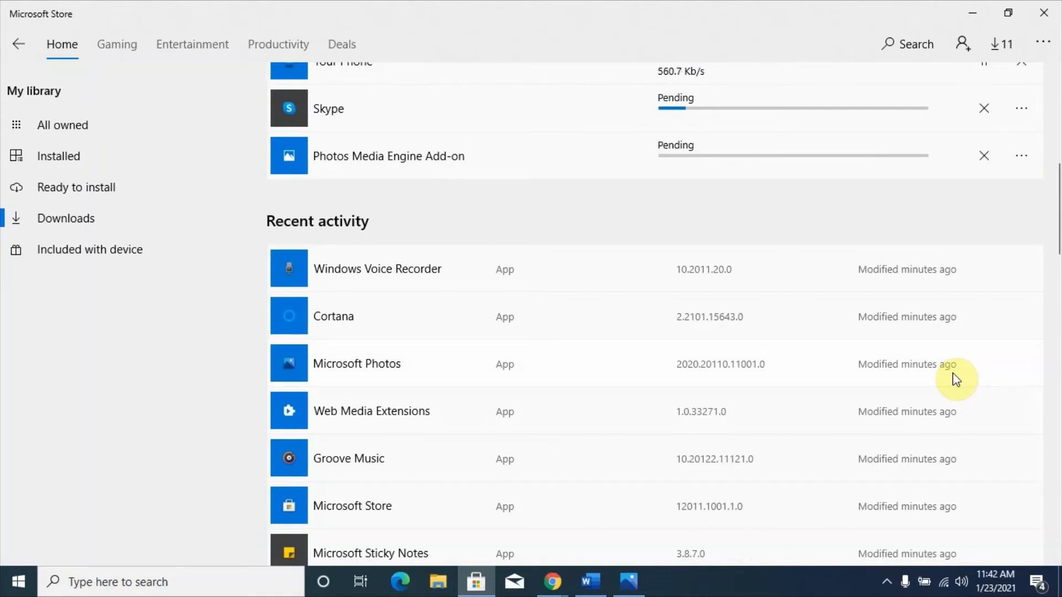
{"action": "mouse_move", "coordinate": [425, 324]}
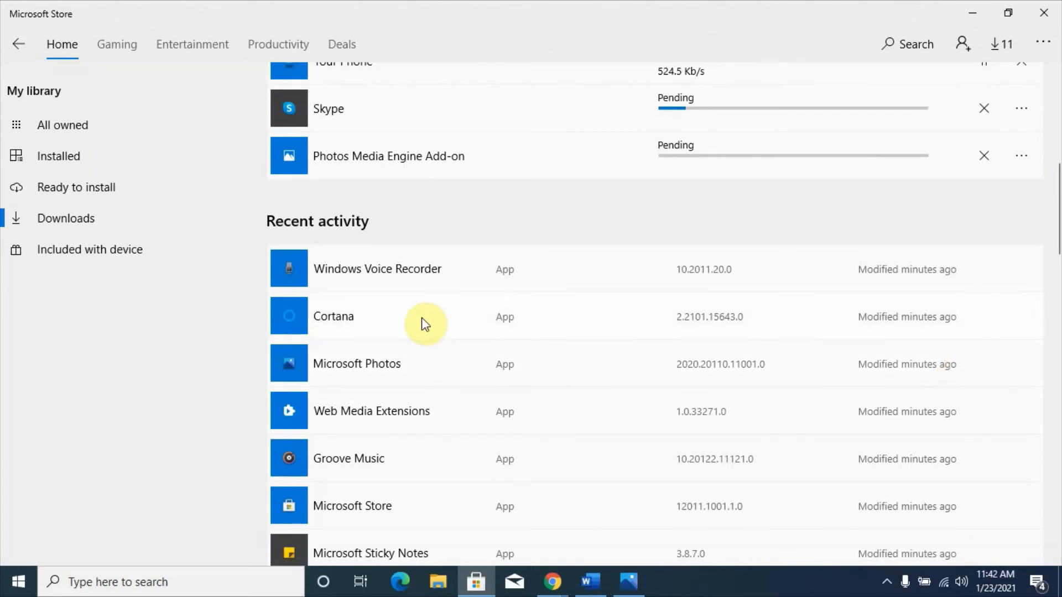
{"action": "mouse_move", "coordinate": [371, 366]}
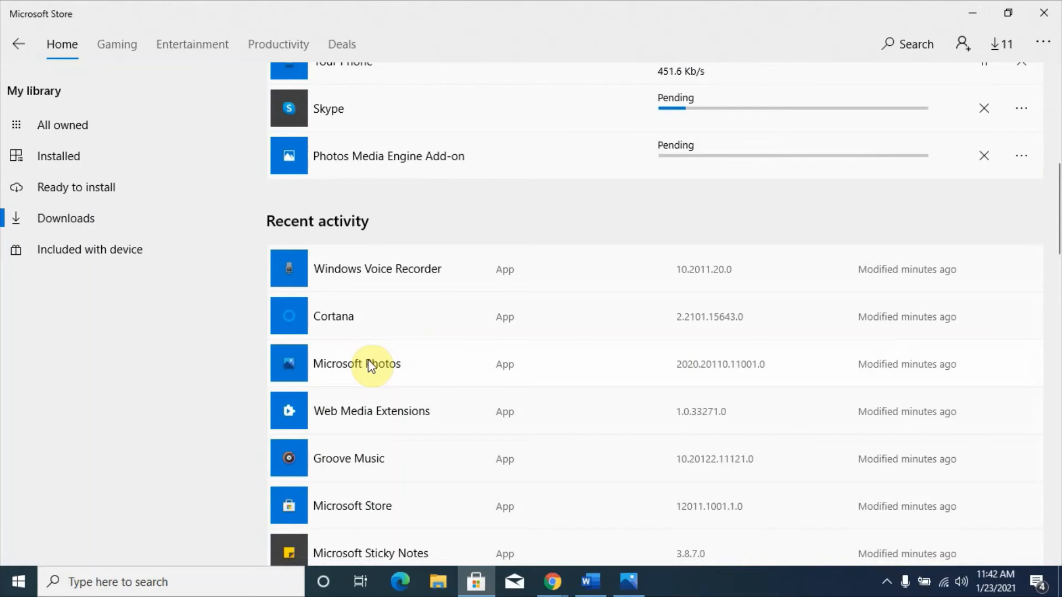
{"action": "mouse_move", "coordinate": [608, 583]}
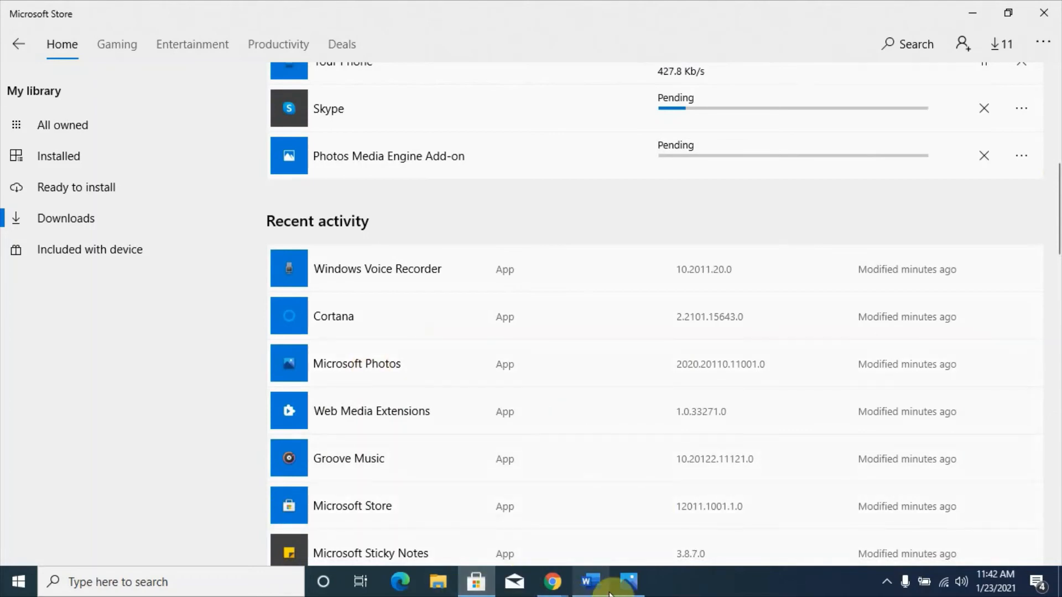
{"action": "mouse_move", "coordinate": [588, 581]}
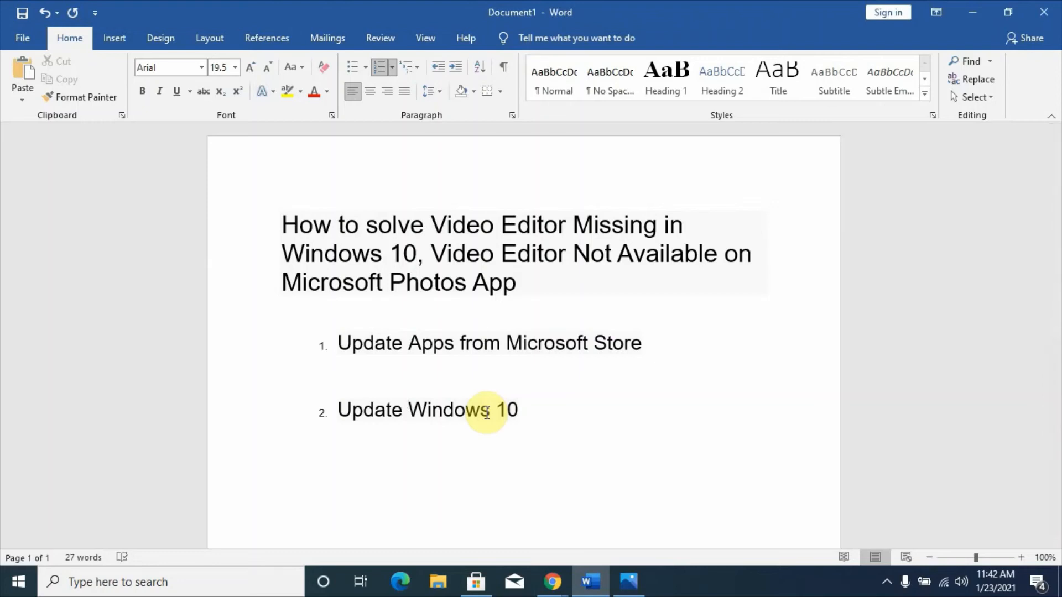
{"action": "mouse_move", "coordinate": [510, 240]}
{"action": "type", "text": "windows upa"}
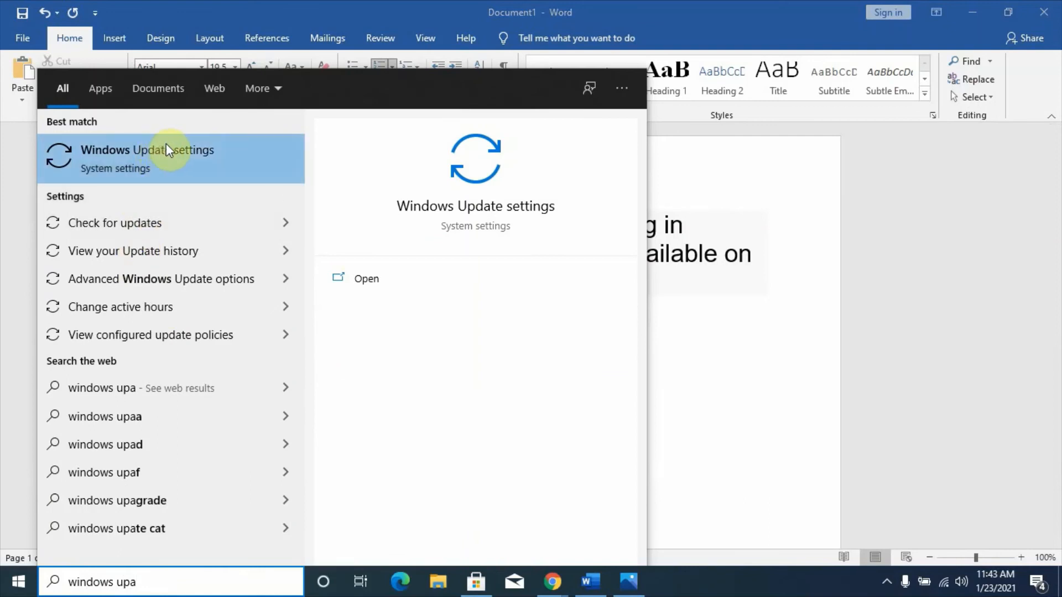
{"action": "mouse_move", "coordinate": [161, 223]}
{"action": "type", "text": "date"}
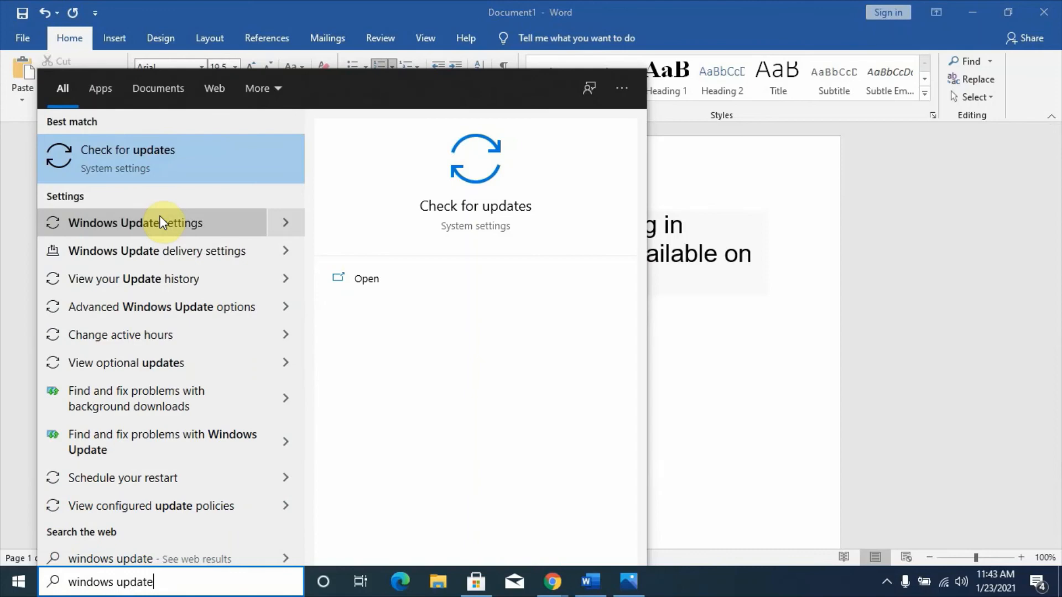
{"action": "mouse_move", "coordinate": [160, 160]}
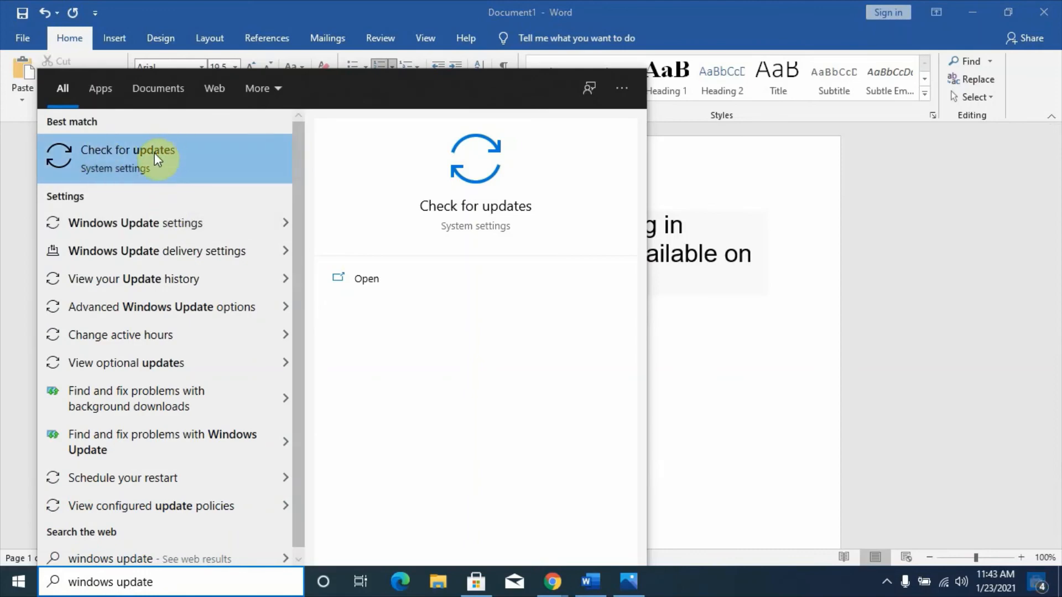
Step: Open the Windows Update page under Update & Security from the search results
{"action": "left_click", "coordinate": [128, 150]}
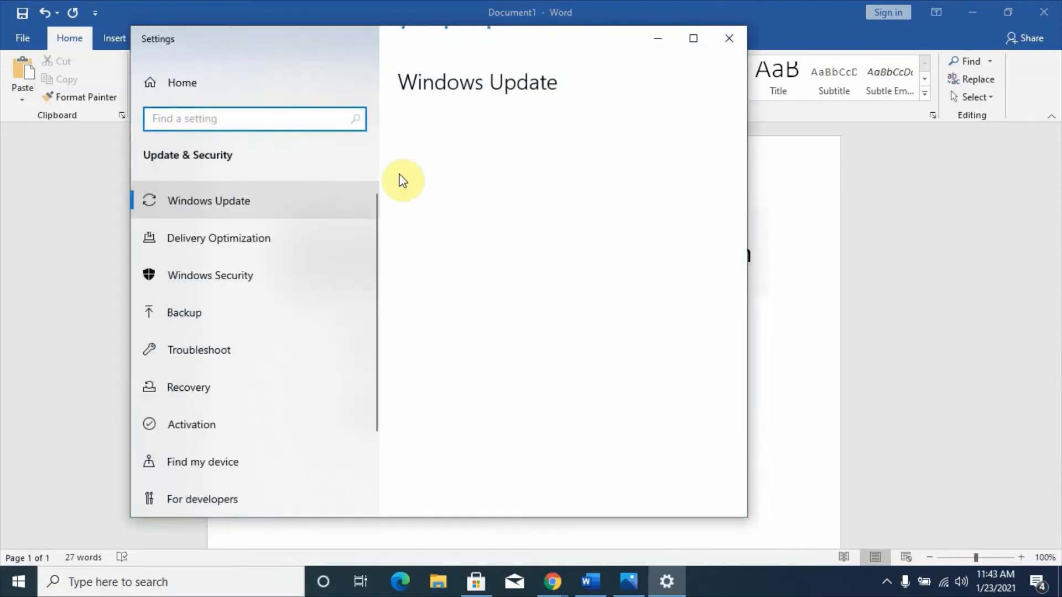